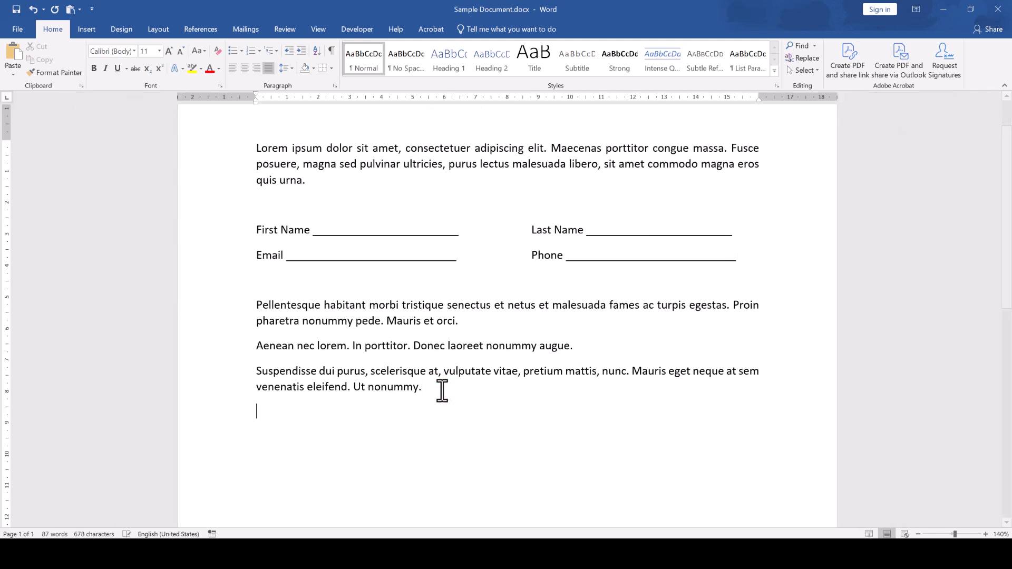
{"action": "mouse_move", "coordinate": [355, 423]}
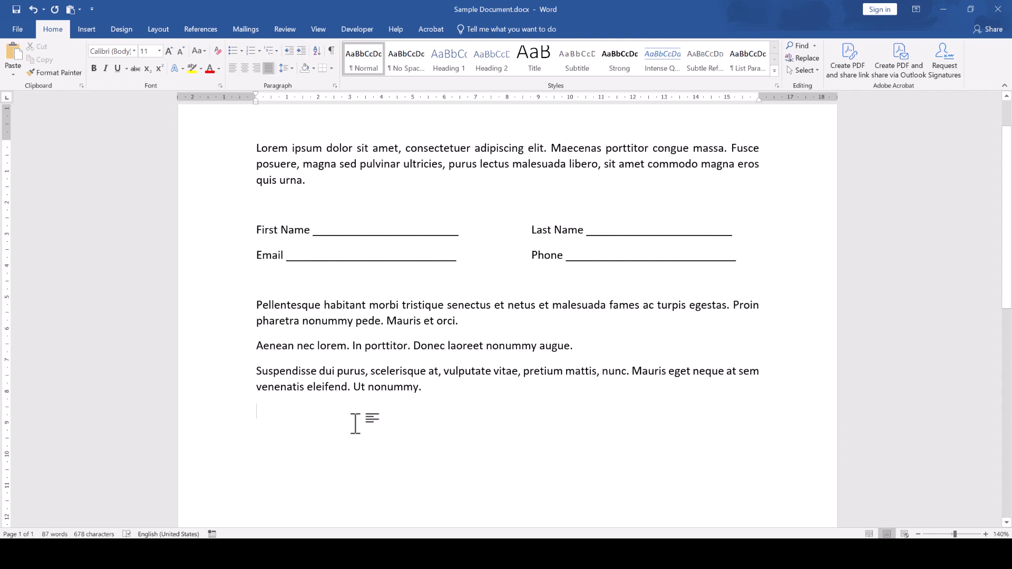
- Insert a three-column, two-row table below the last paragraph
{"action": "left_click", "coordinate": [86, 30]}
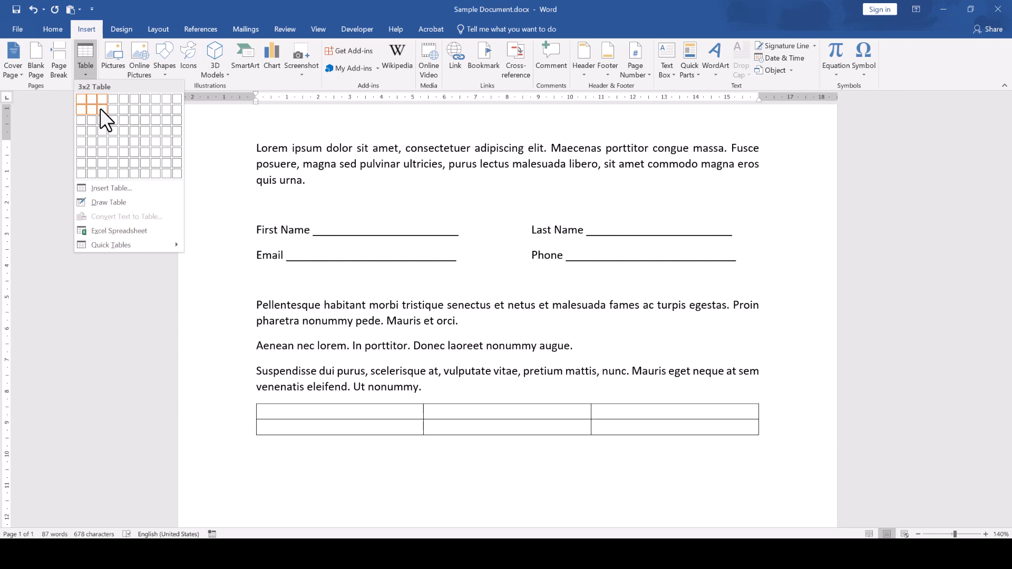
{"action": "left_click", "coordinate": [101, 107]}
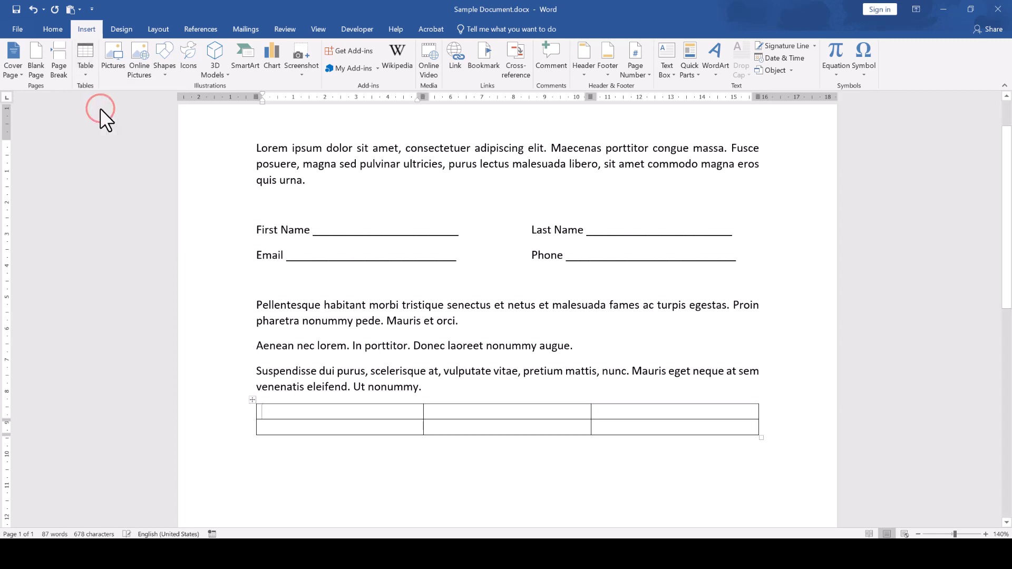
- Set the new table's default cell margins to 0 and confirm
{"action": "left_click", "coordinate": [304, 411]}
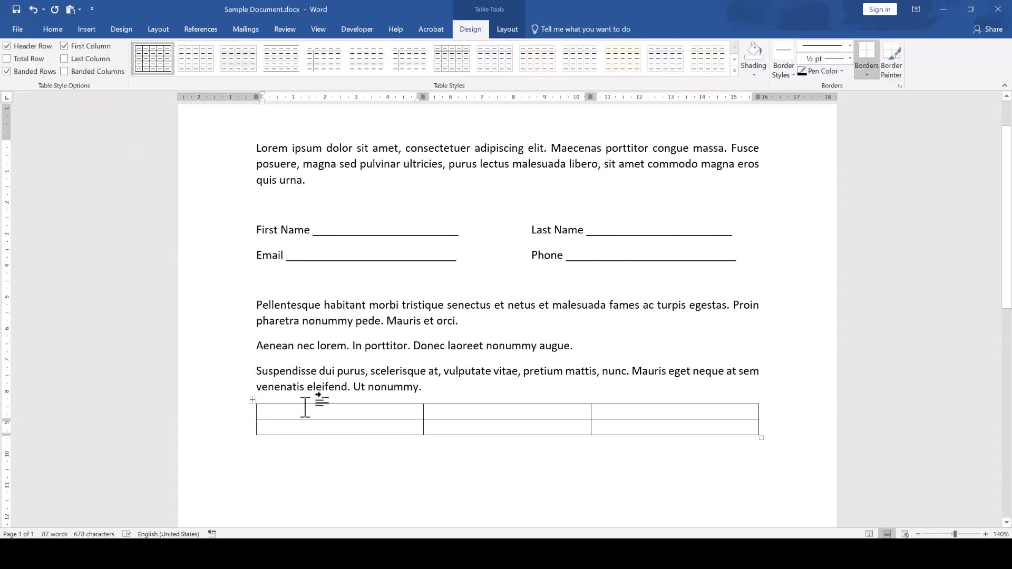
{"action": "left_click", "coordinate": [507, 29]}
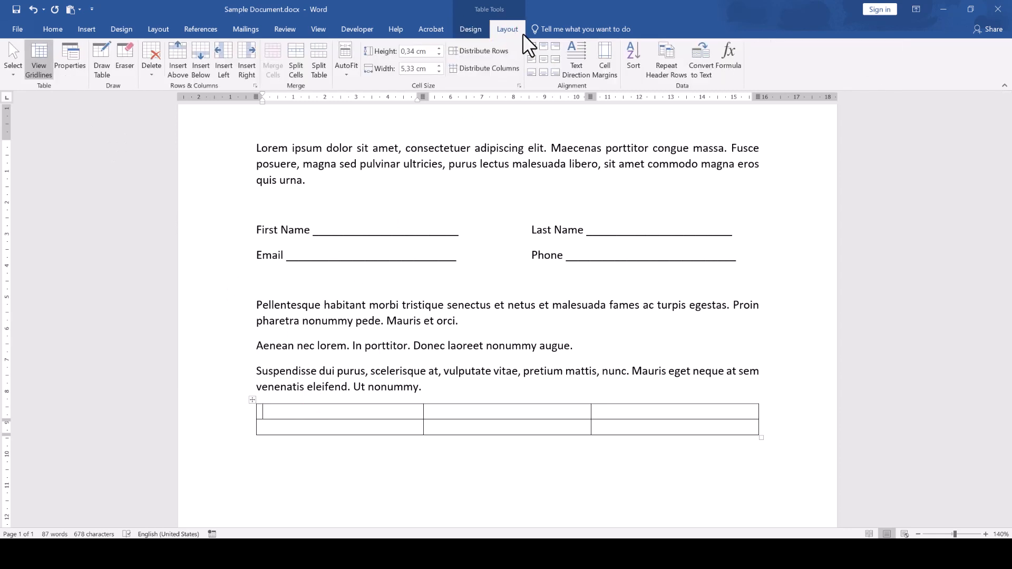
{"action": "left_click", "coordinate": [603, 61]}
{"action": "type", "text": "0"}
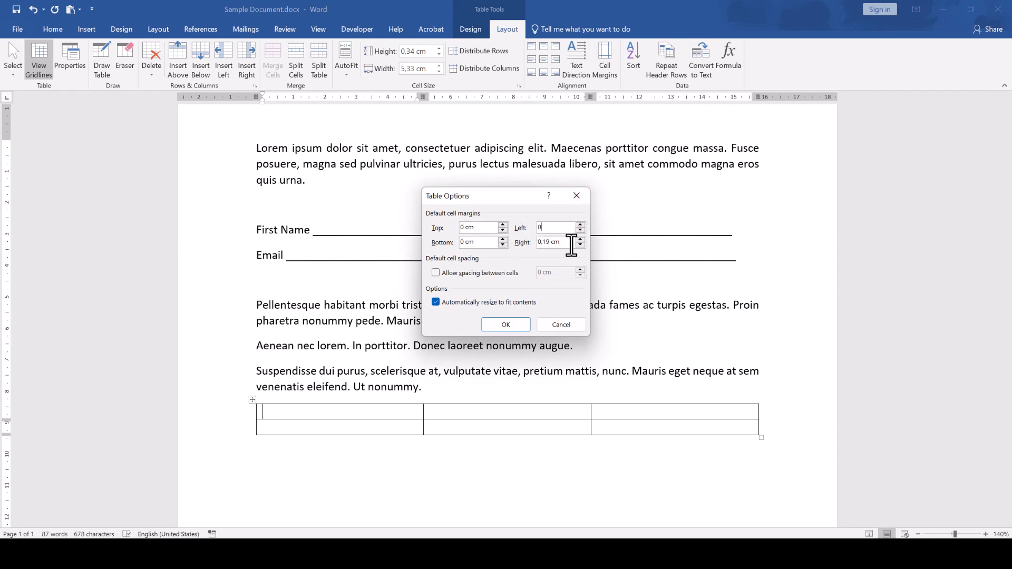
{"action": "left_click", "coordinate": [505, 323]}
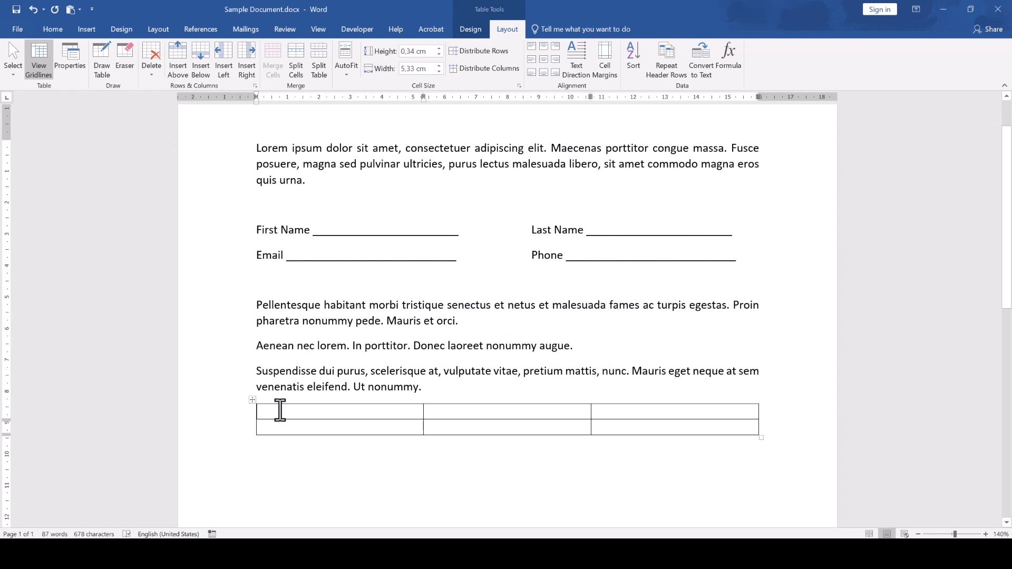
{"action": "mouse_move", "coordinate": [249, 397]}
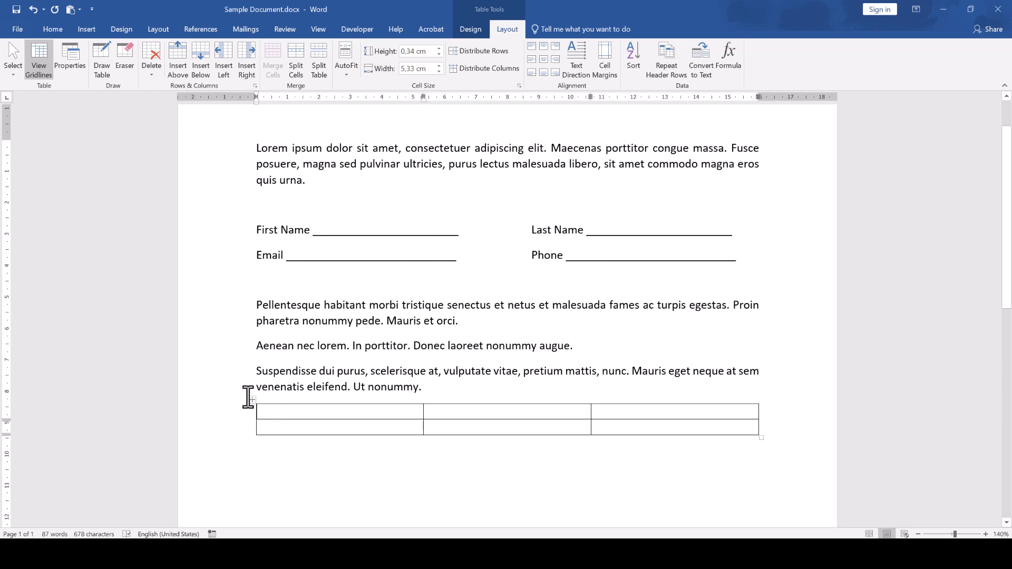
- Strip all borders from the table, then give the first column bottom underline borders
{"action": "left_click", "coordinate": [252, 400]}
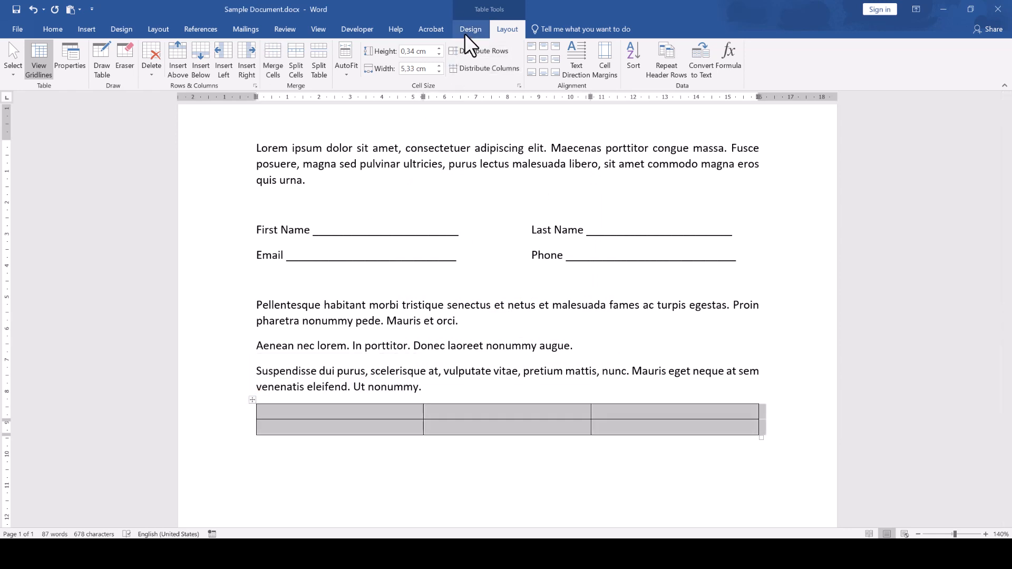
{"action": "left_click", "coordinate": [470, 30]}
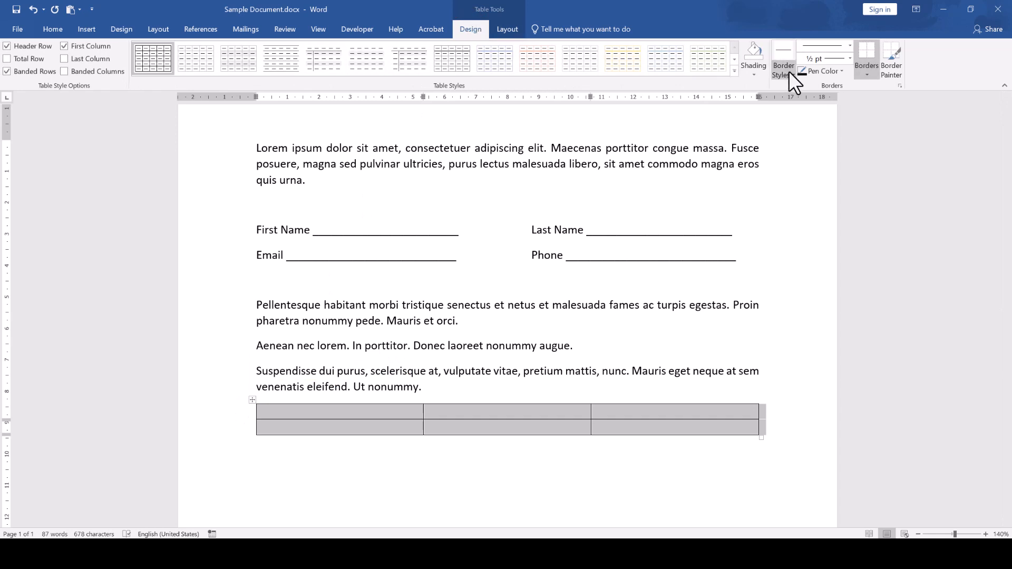
{"action": "mouse_move", "coordinate": [866, 58]}
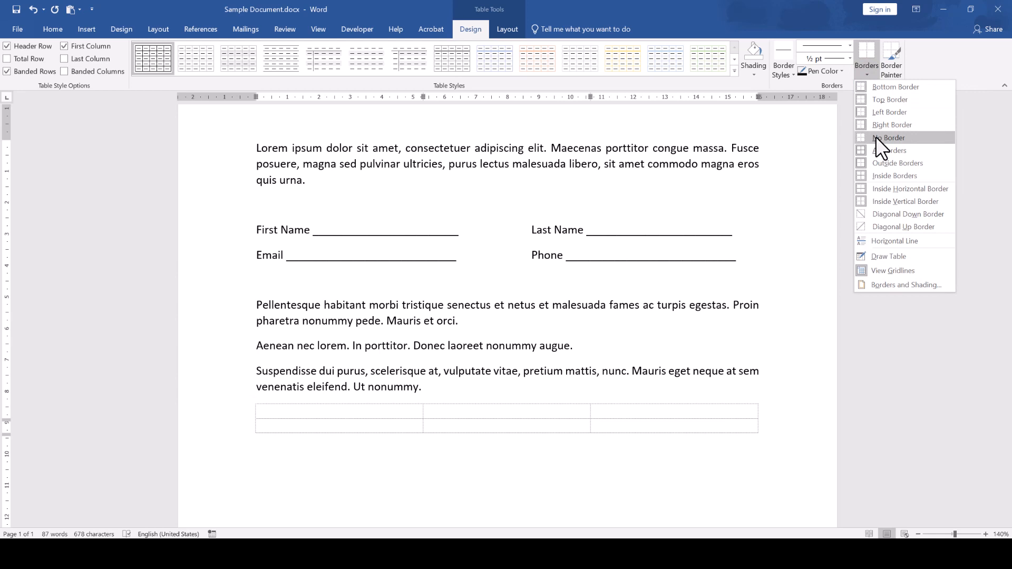
{"action": "left_click", "coordinate": [890, 137]}
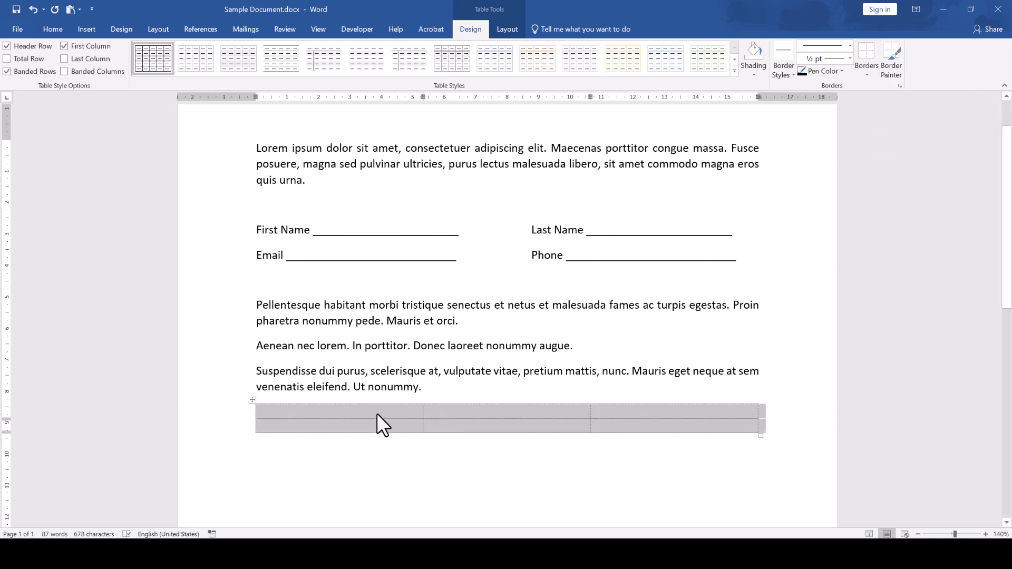
{"action": "left_click", "coordinate": [339, 419]}
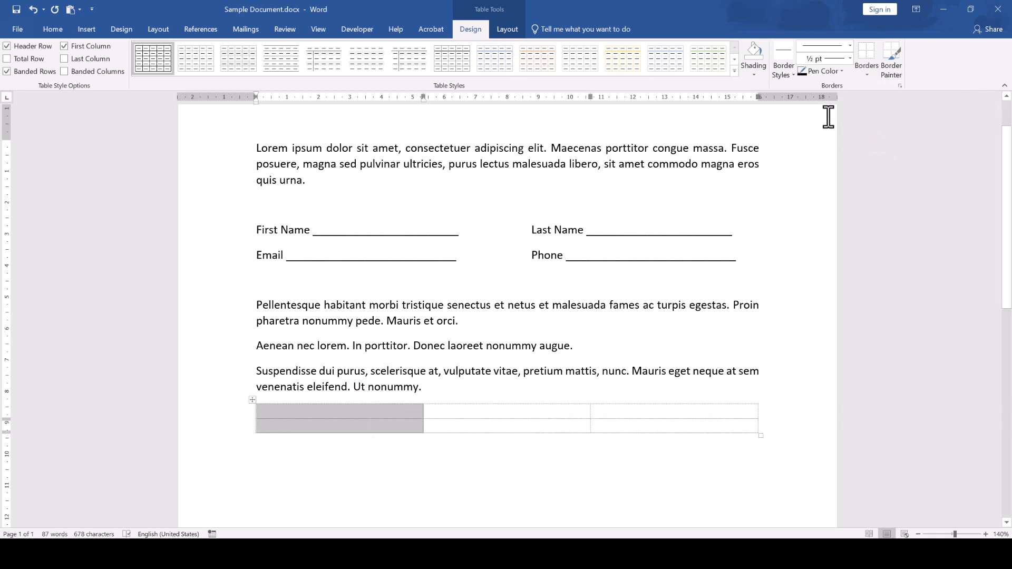
{"action": "left_click", "coordinate": [866, 58]}
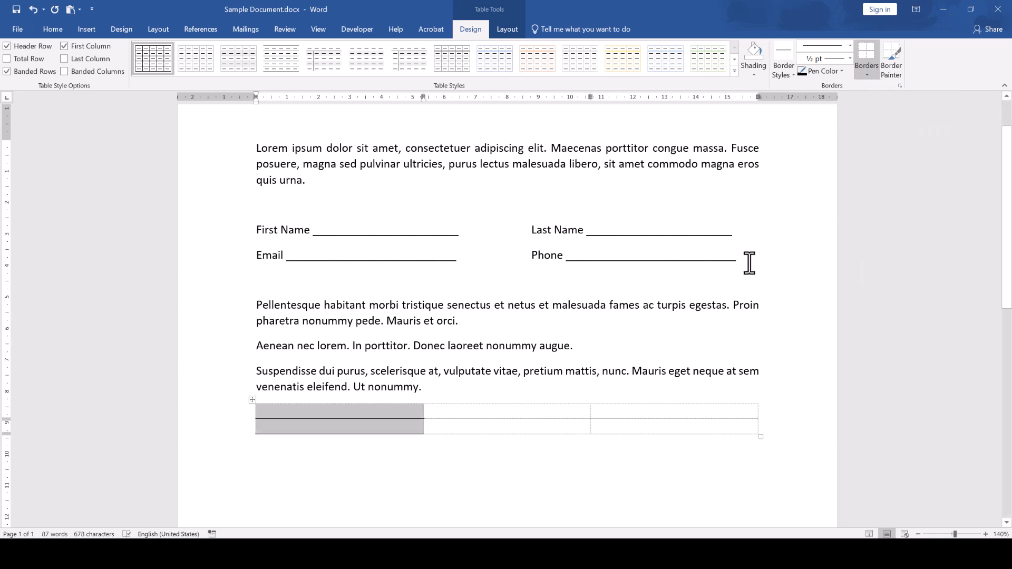
- Give the third column bottom underlines, leaving a narrow borderless middle column
{"action": "left_click", "coordinate": [674, 419]}
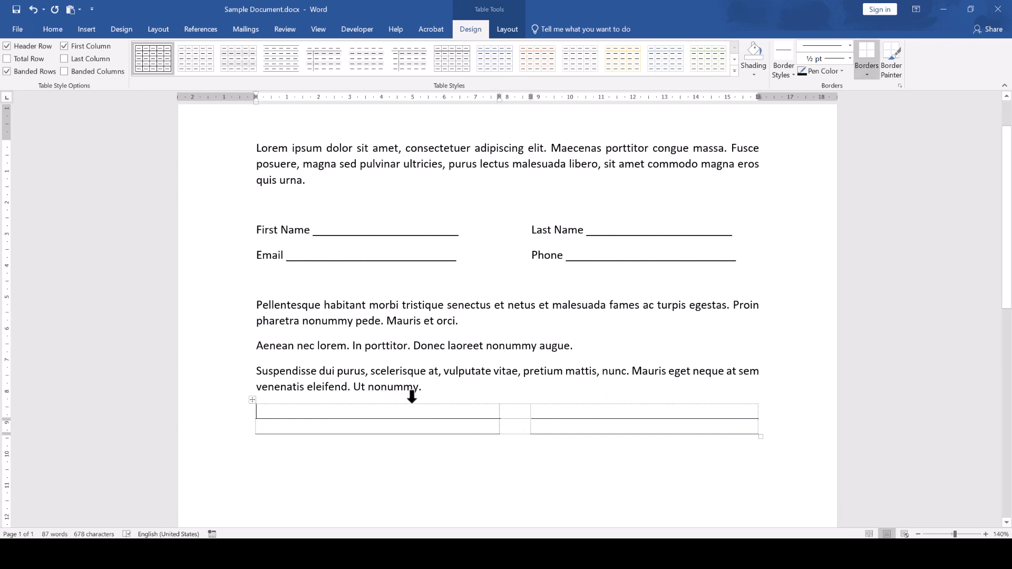
- Set the middle gap column's width to 1 cm
{"action": "left_click", "coordinate": [507, 29]}
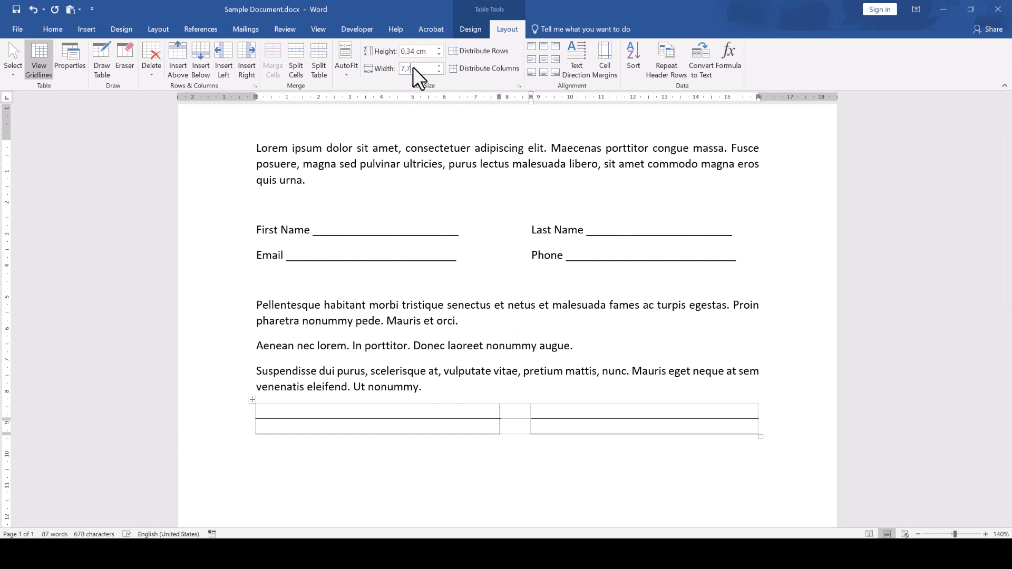
{"action": "type", "text": "1 cm"}
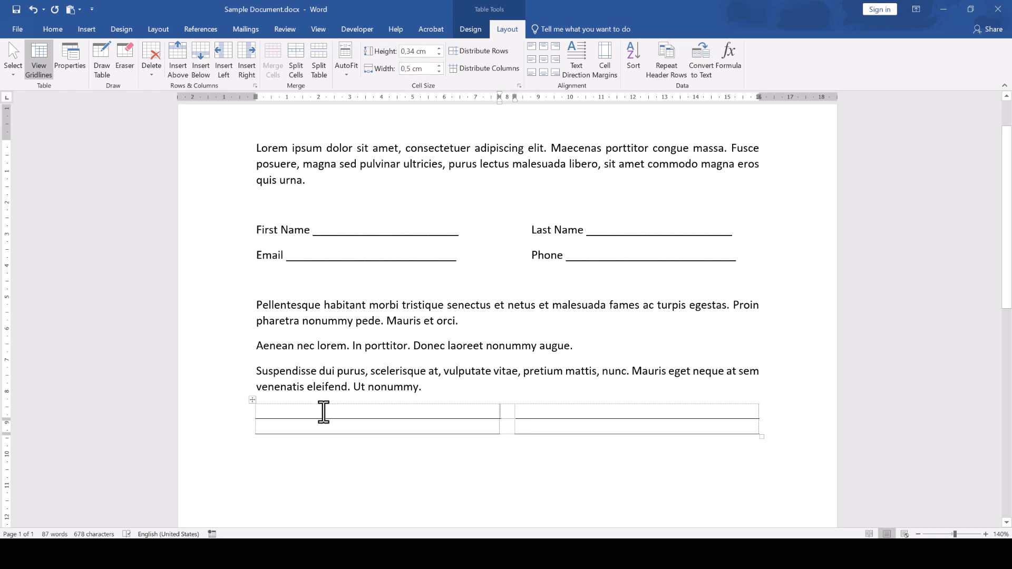
- Enter the labels First Name, Last Name, Email and Phone in the outer cells
{"action": "type", "text": "First Name"}
{"action": "type", "text": "Emai"}
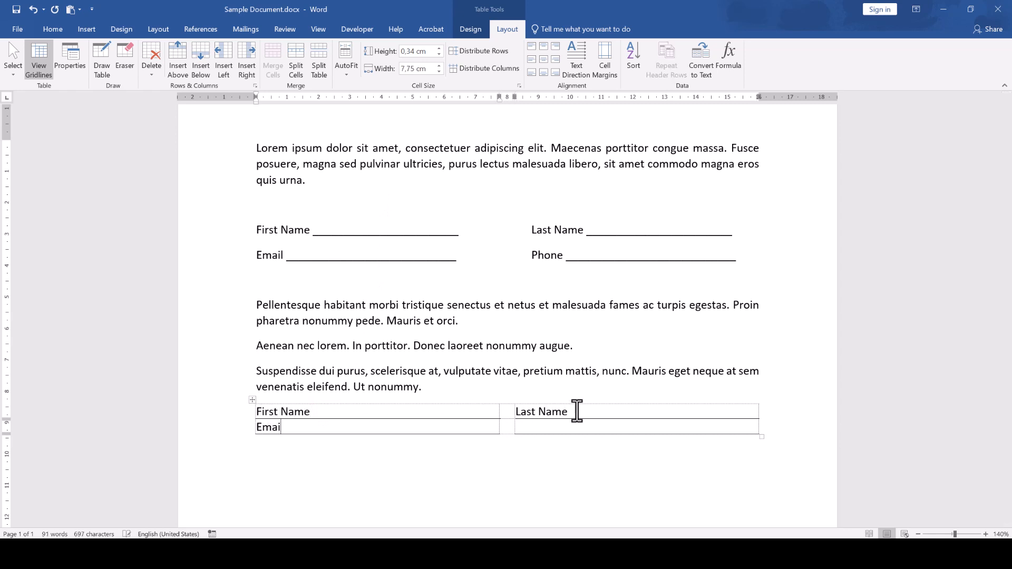
{"action": "type", "text": "Phone"}
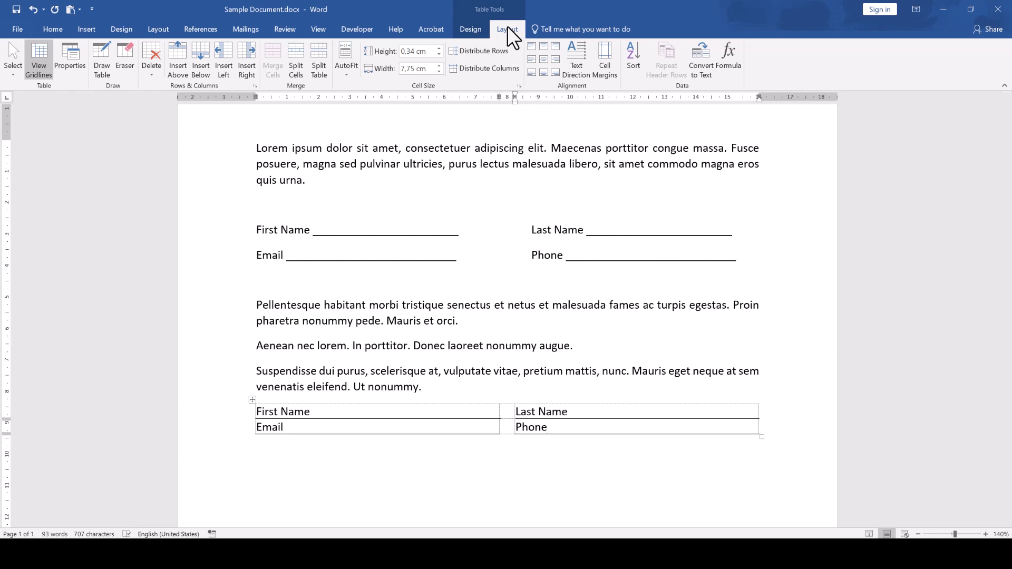
- Insert three empty rows below the last row and turn gridlines back on
{"action": "left_click", "coordinate": [200, 61]}
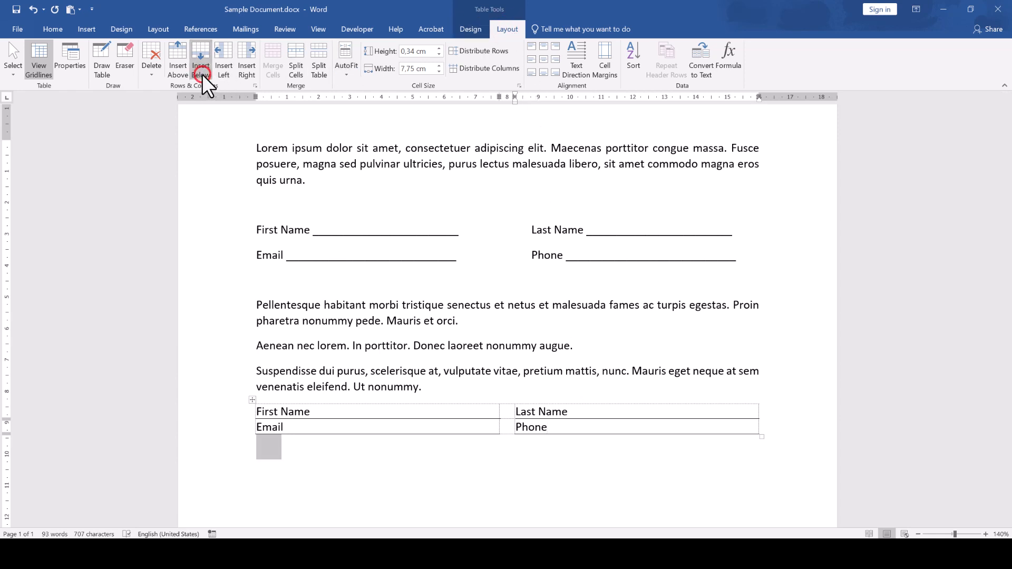
{"action": "left_click", "coordinate": [200, 62]}
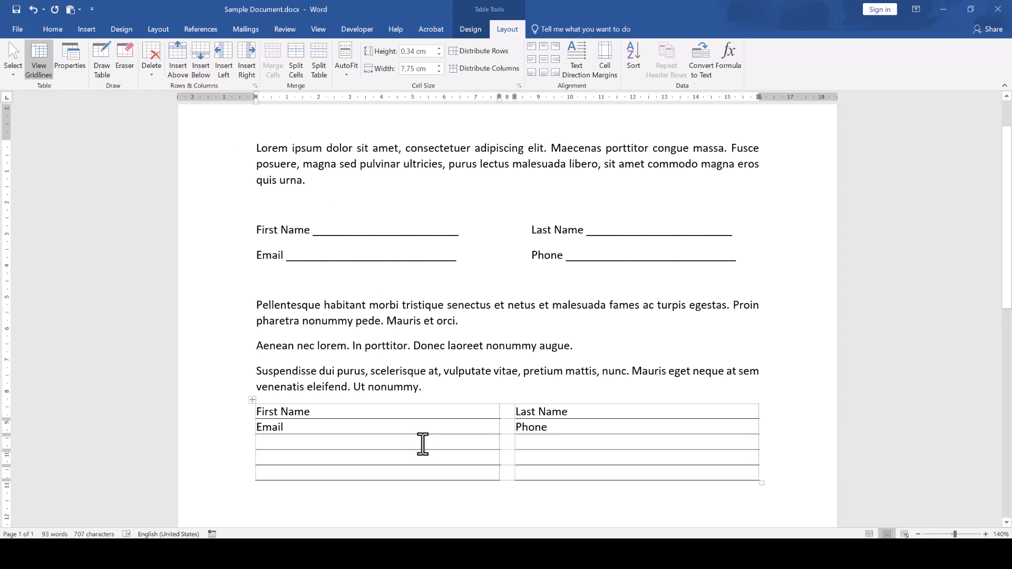
{"action": "mouse_move", "coordinate": [109, 167]}
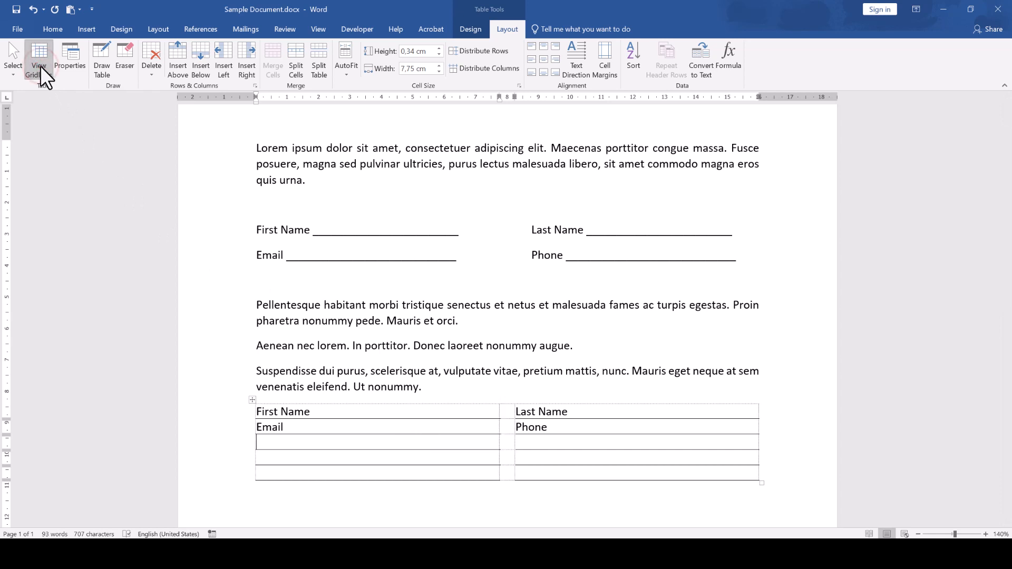
{"action": "left_click", "coordinate": [39, 61]}
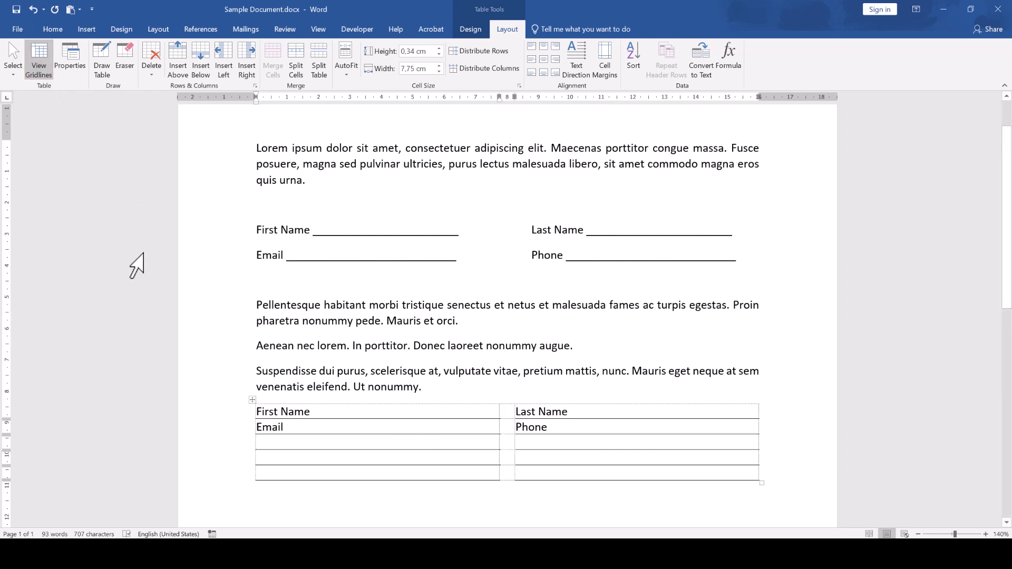